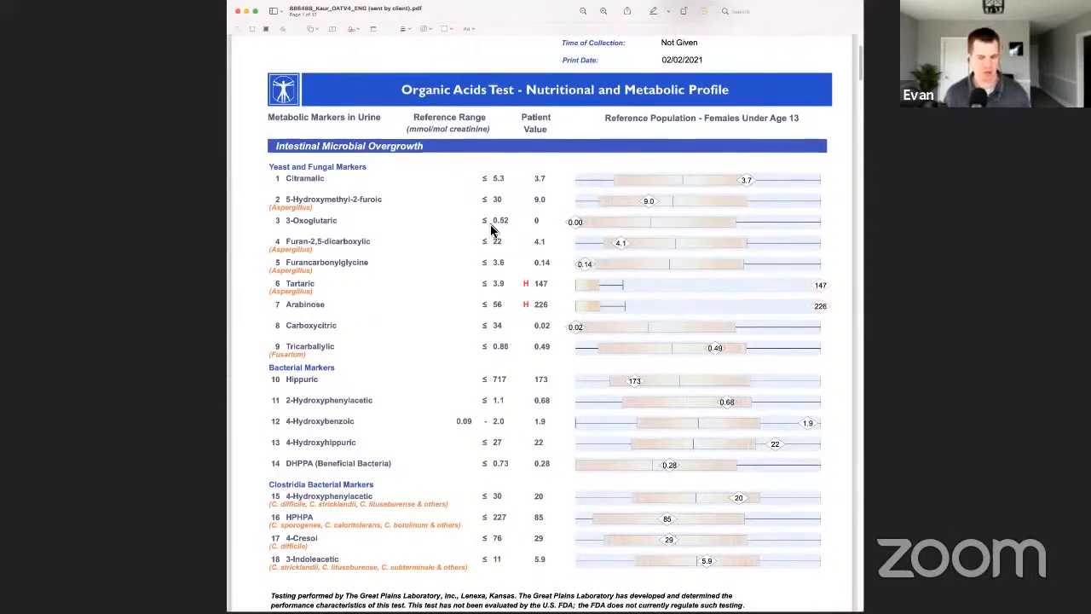
{"action": "scroll", "scroll_direction": "up", "scroll_amount": 3}
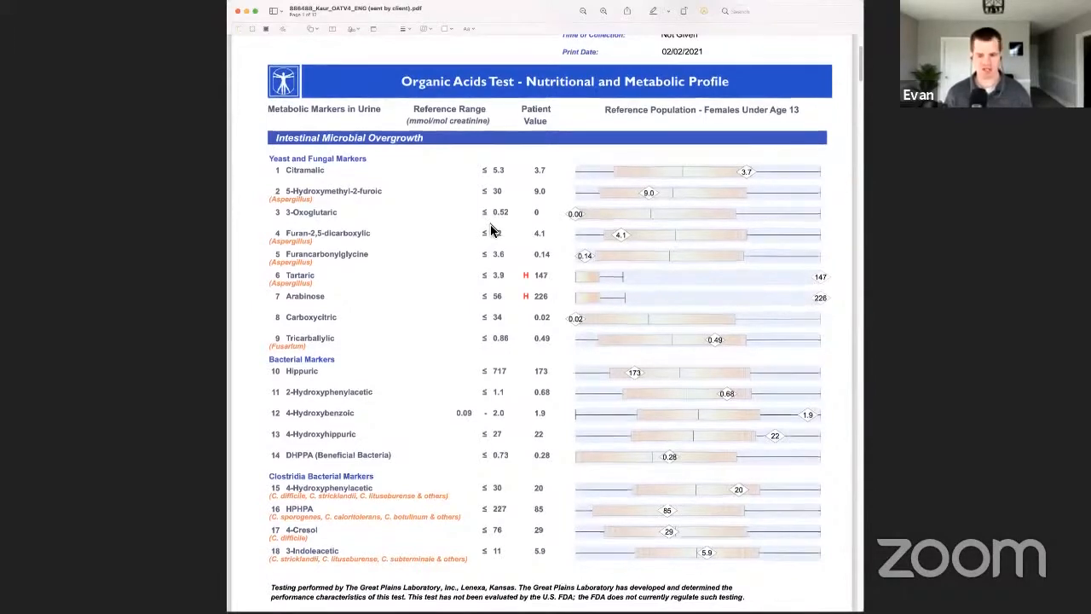
{"action": "scroll", "scroll_direction": "up", "scroll_amount": 3}
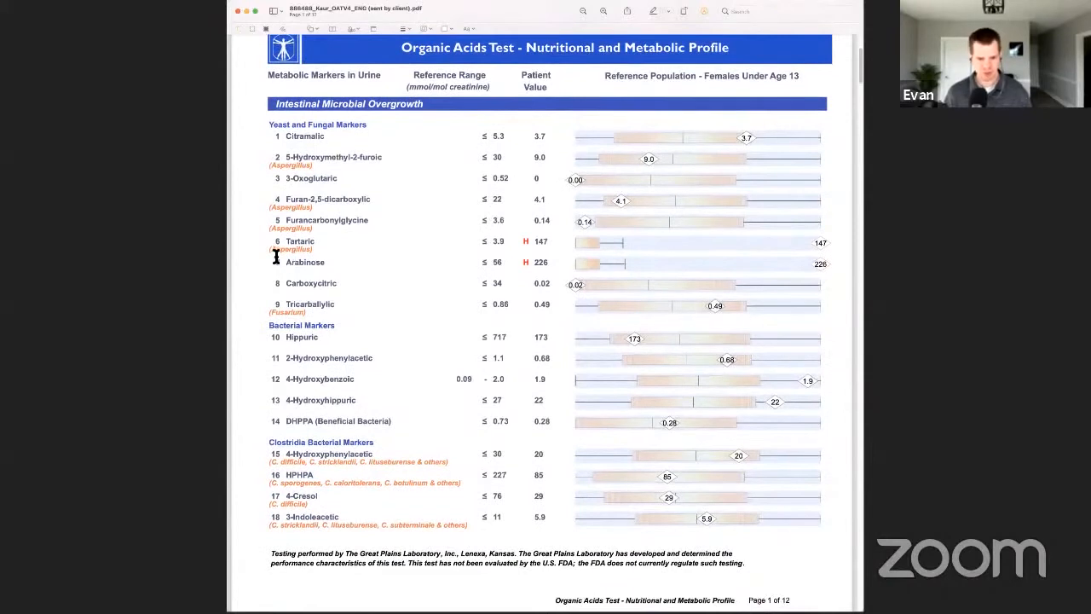
{"action": "mouse_move", "coordinate": [580, 222]}
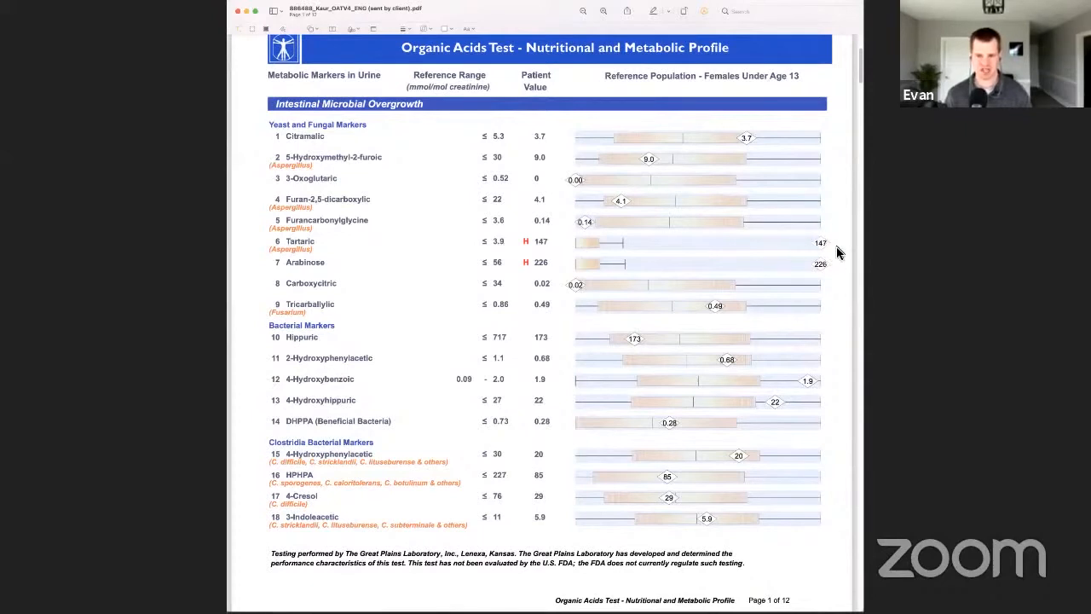
{"action": "mouse_move", "coordinate": [825, 237]}
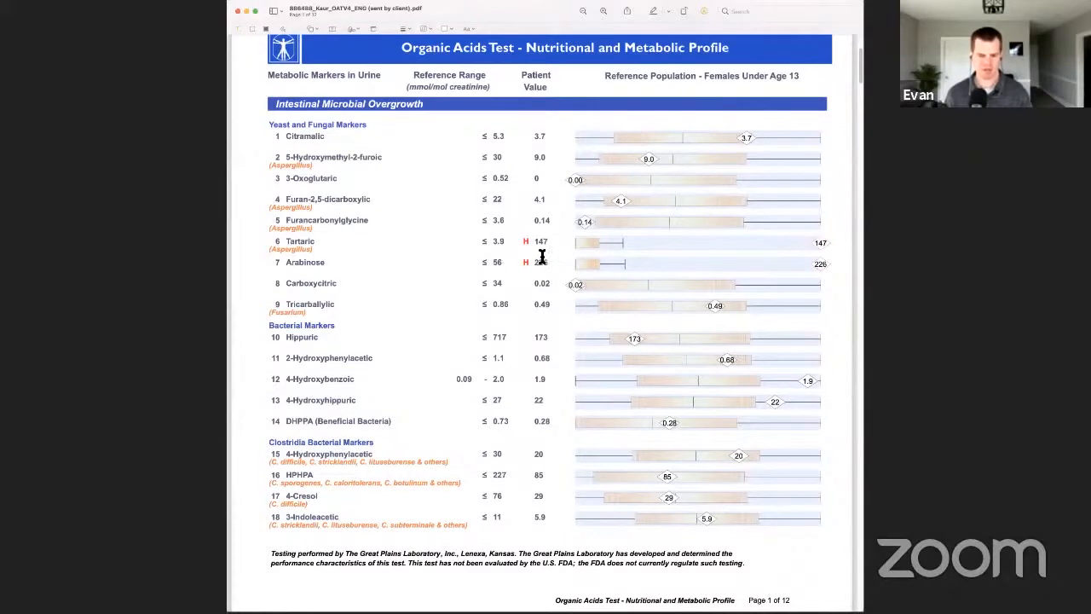
{"action": "mouse_move", "coordinate": [512, 263]}
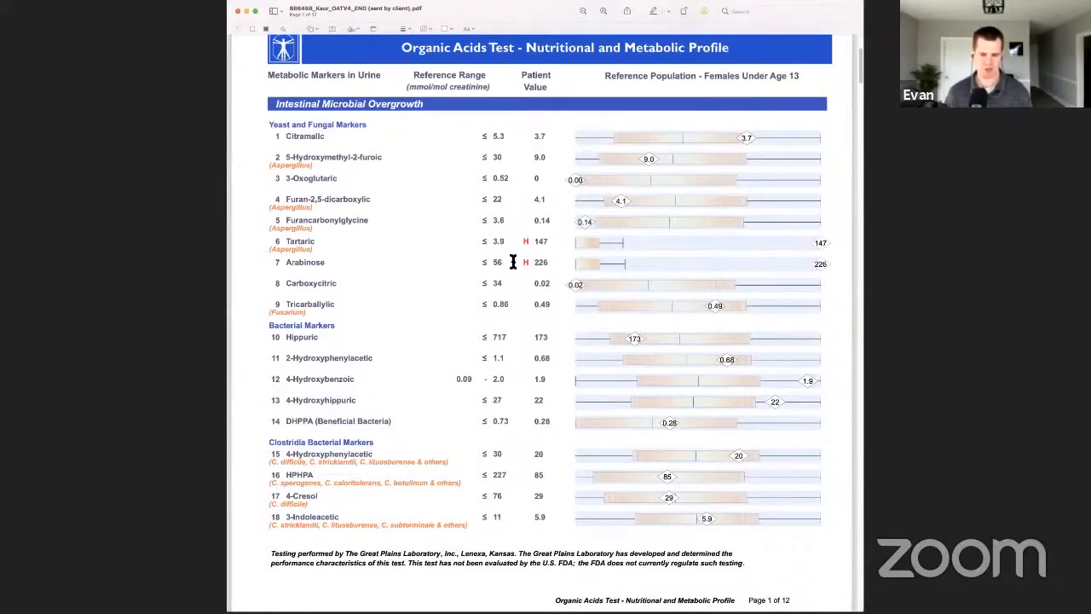
{"action": "mouse_move", "coordinate": [672, 247]}
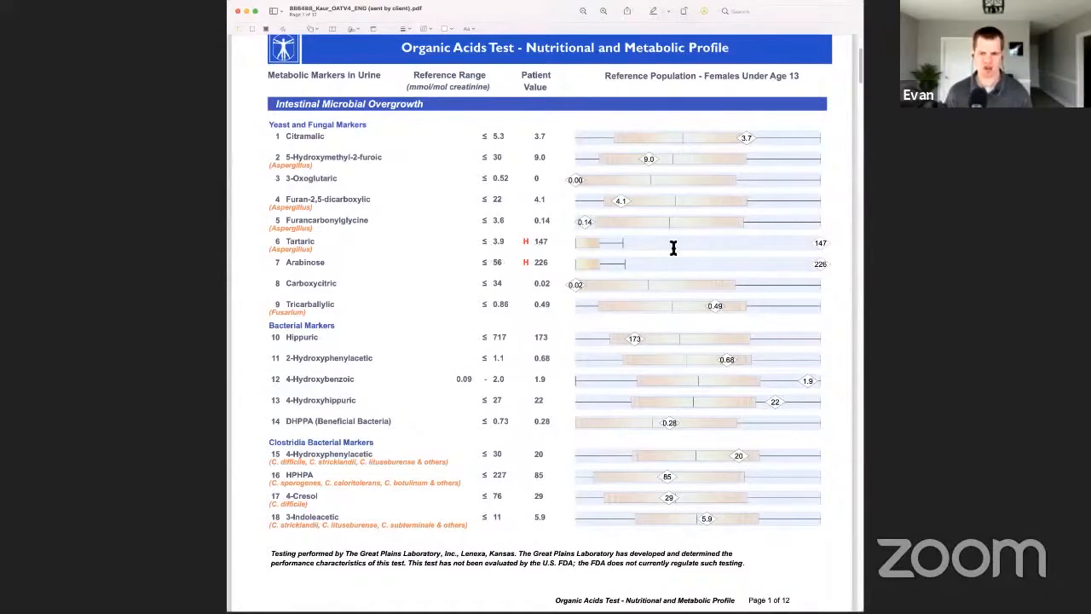
{"action": "mouse_move", "coordinate": [634, 230]}
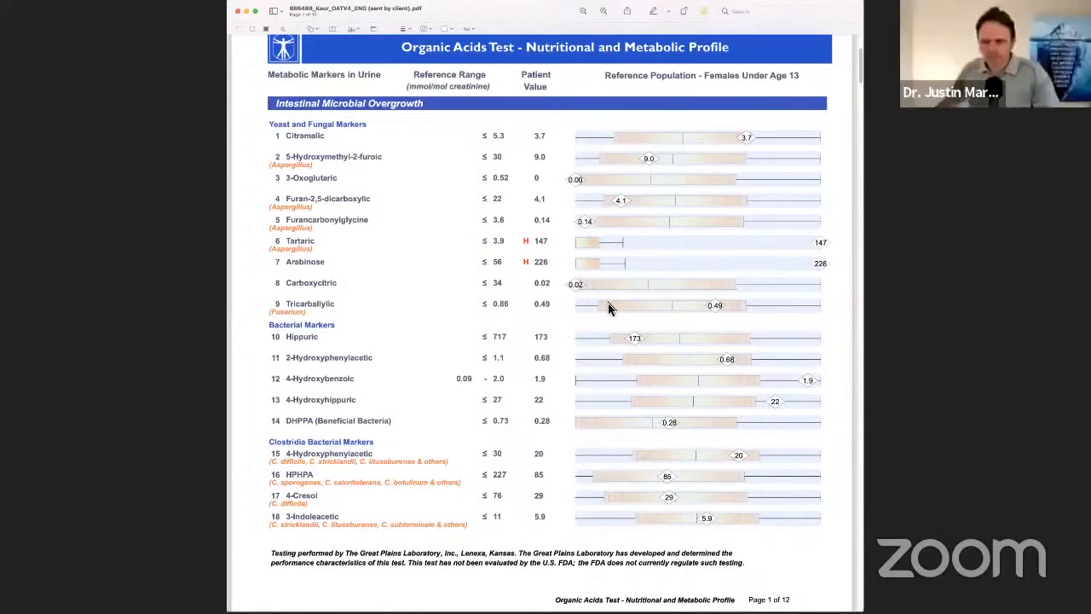
{"action": "mouse_move", "coordinate": [599, 298]}
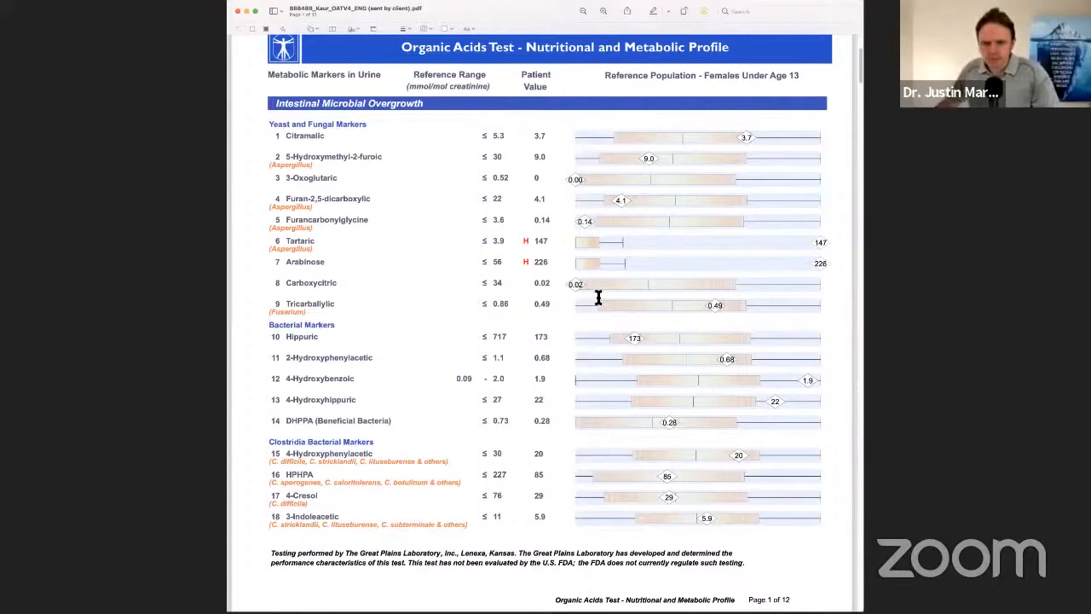
{"action": "scroll", "scroll_direction": "down", "scroll_amount": 3}
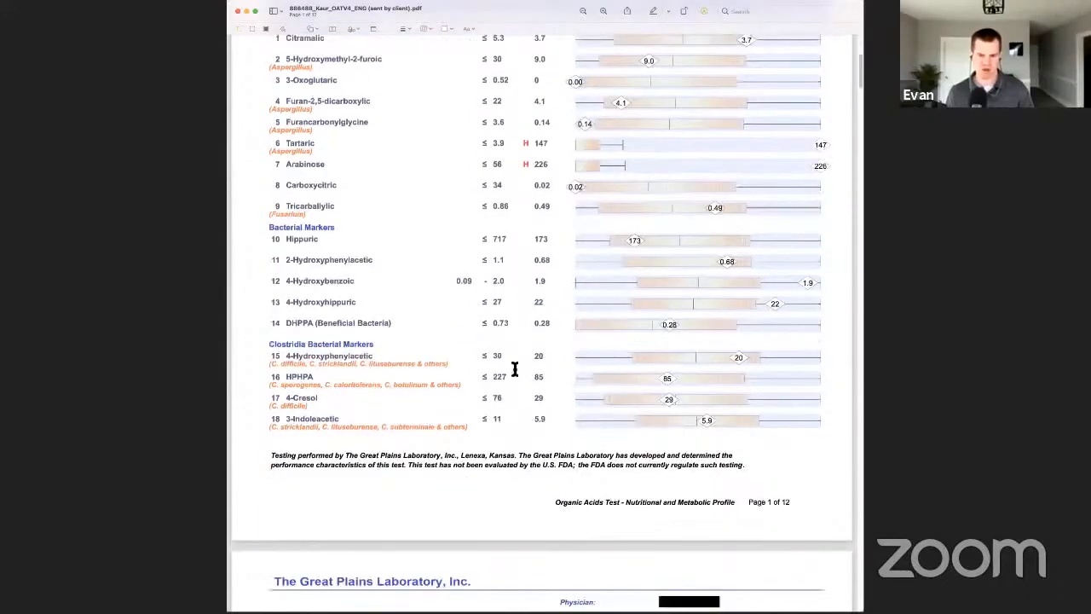
{"action": "mouse_move", "coordinate": [767, 259]}
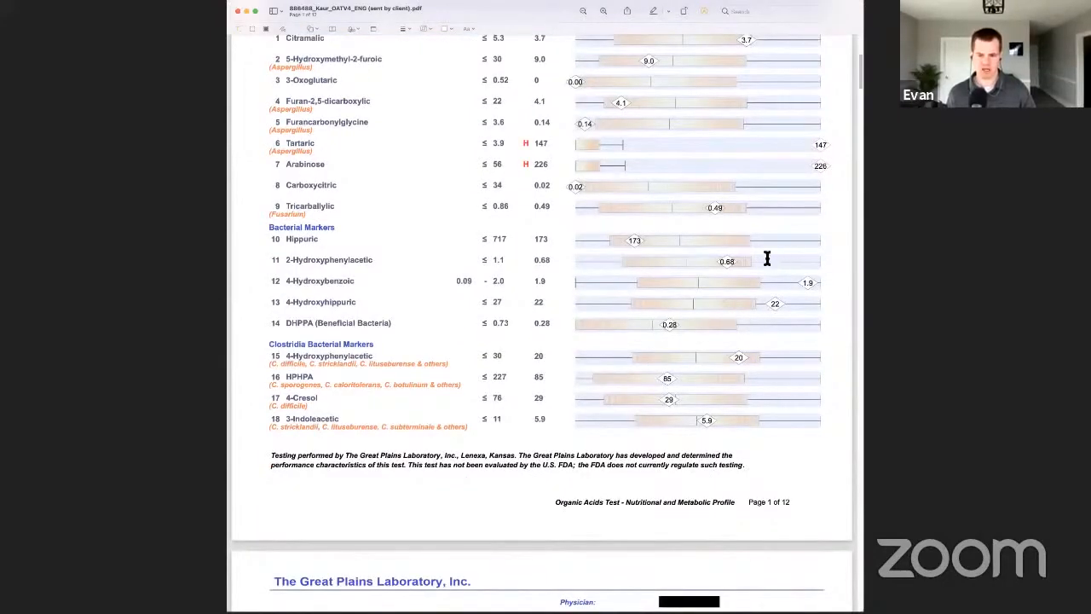
{"action": "mouse_move", "coordinate": [822, 290]}
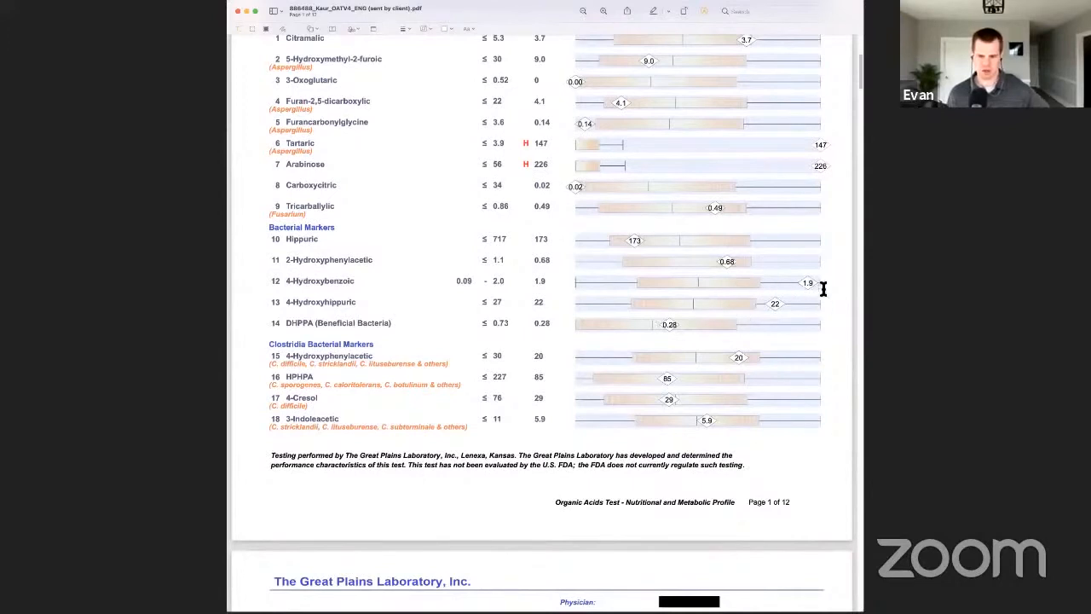
{"action": "mouse_move", "coordinate": [663, 307]}
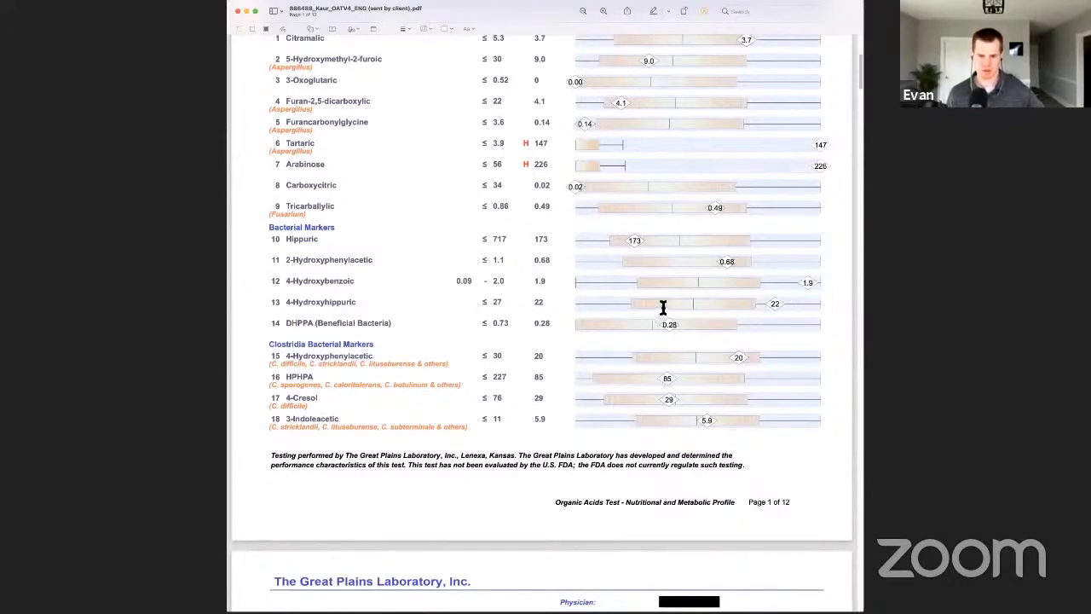
{"action": "scroll", "scroll_direction": "down", "scroll_amount": 3}
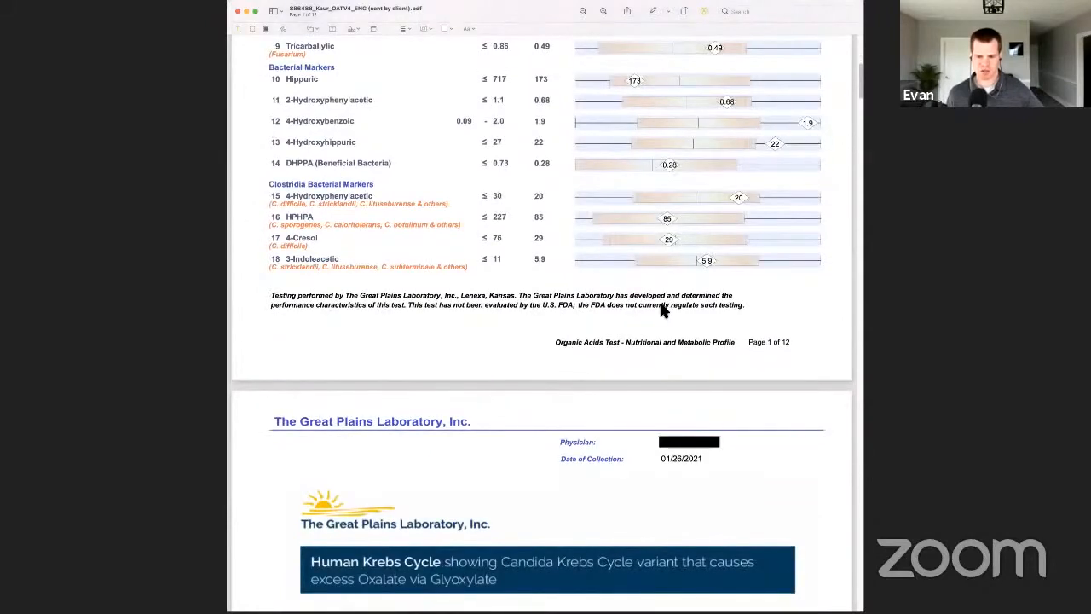
{"action": "scroll", "scroll_direction": "down", "scroll_amount": 3}
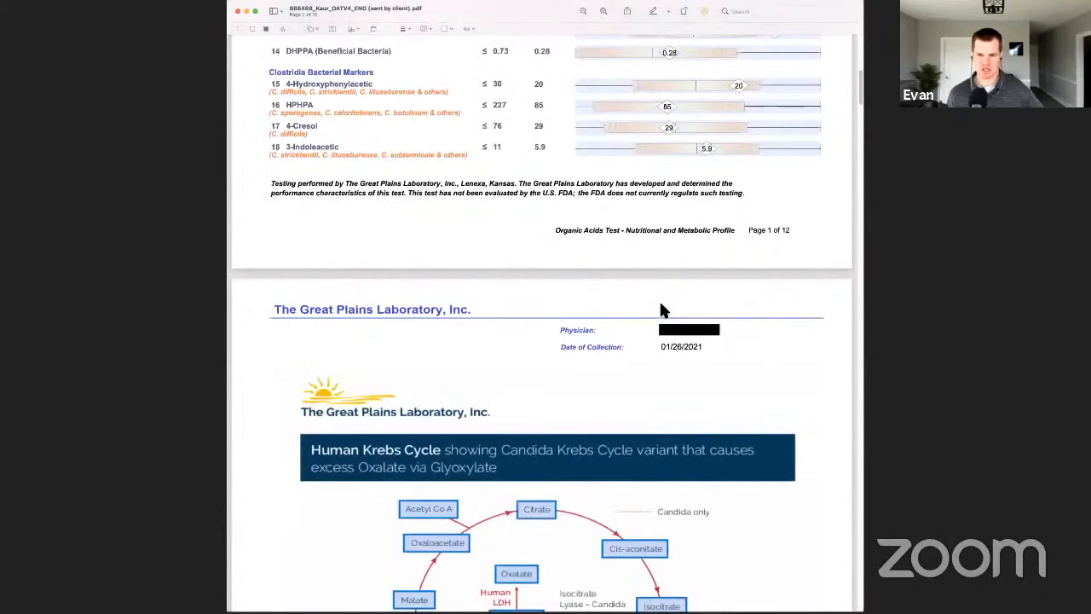
{"action": "scroll", "scroll_direction": "down", "scroll_amount": 3}
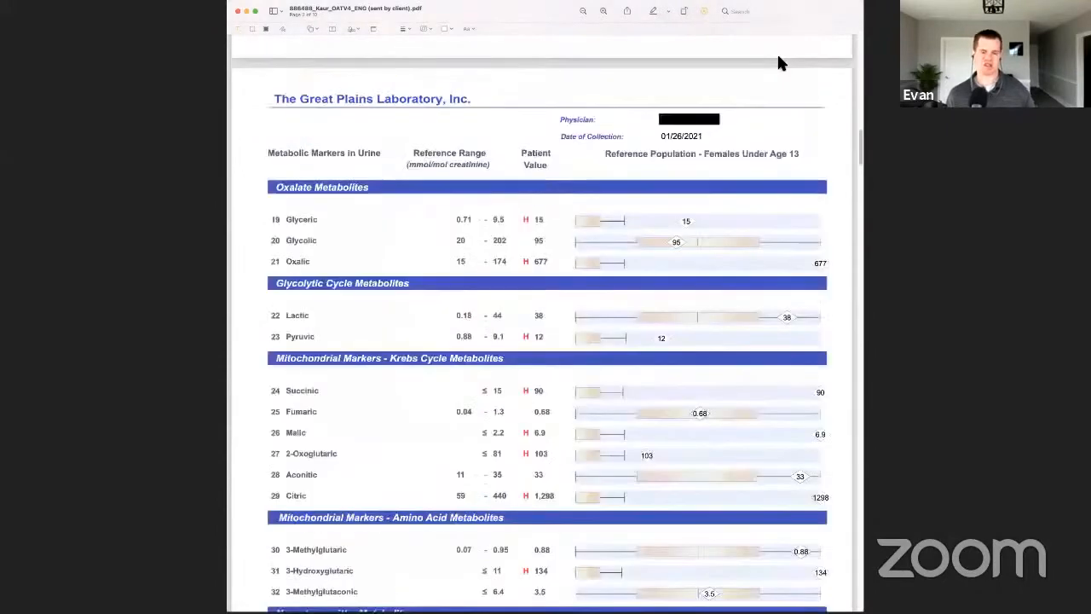
{"action": "scroll", "scroll_direction": "down", "scroll_amount": 3}
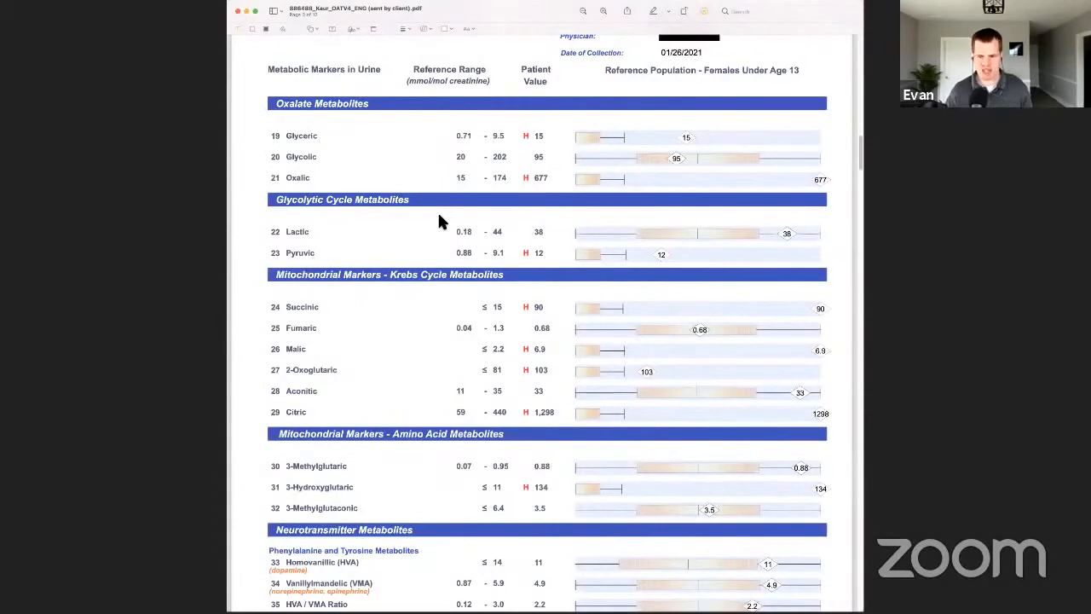
{"action": "mouse_move", "coordinate": [549, 188]}
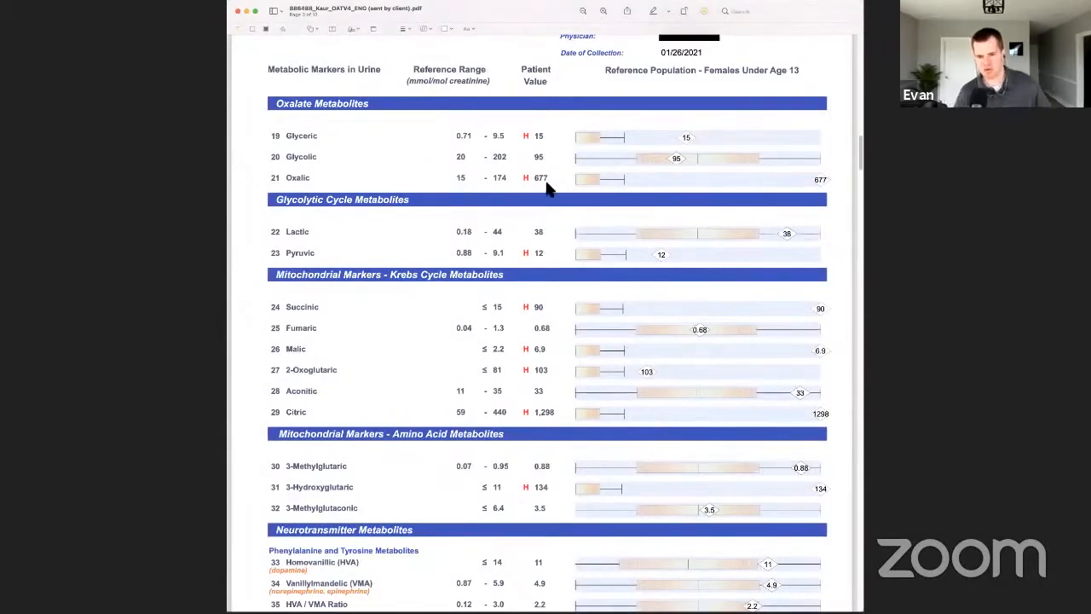
{"action": "mouse_move", "coordinate": [832, 189]}
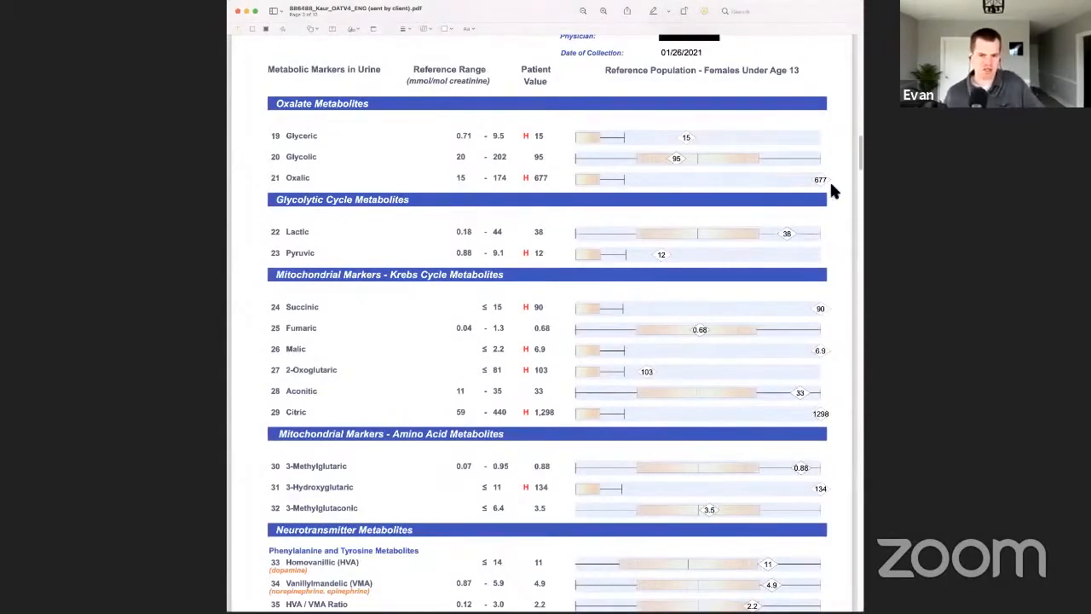
{"action": "mouse_move", "coordinate": [801, 185]}
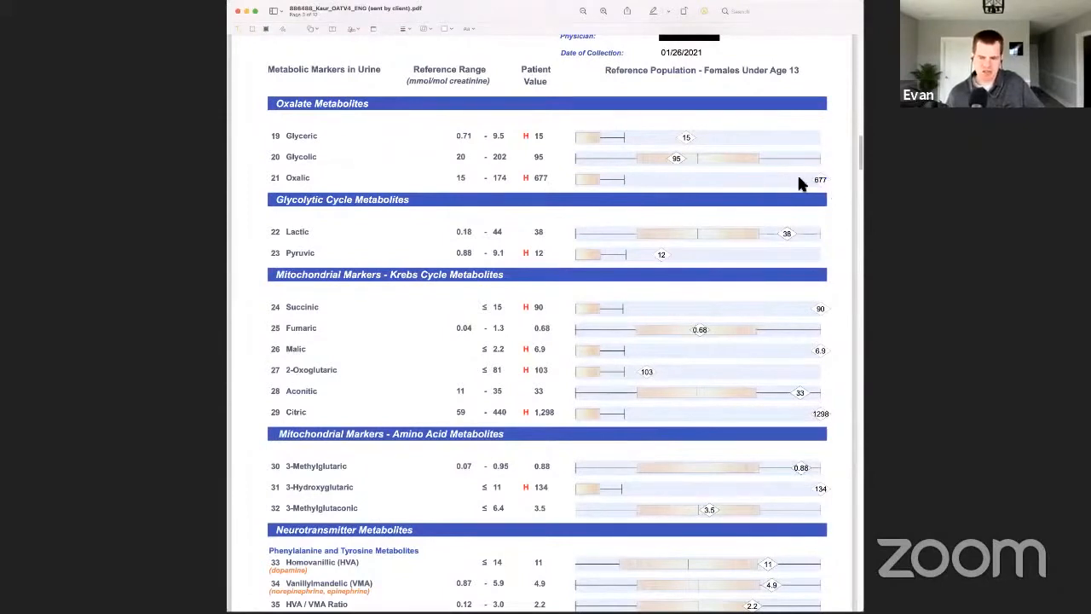
{"action": "mouse_move", "coordinate": [800, 171]}
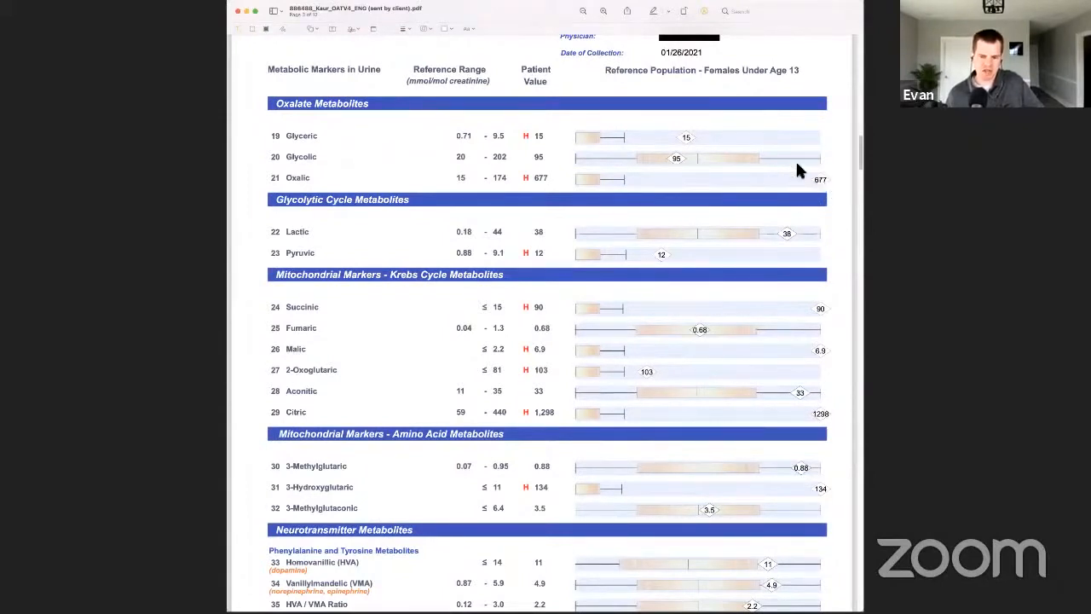
{"action": "mouse_move", "coordinate": [610, 351]}
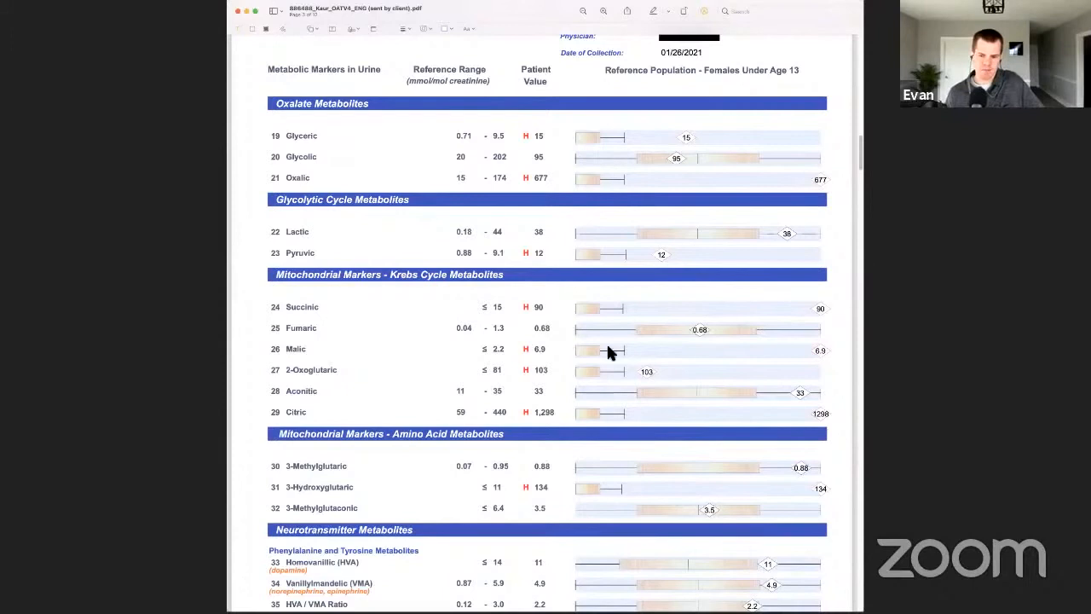
{"action": "mouse_move", "coordinate": [293, 322]}
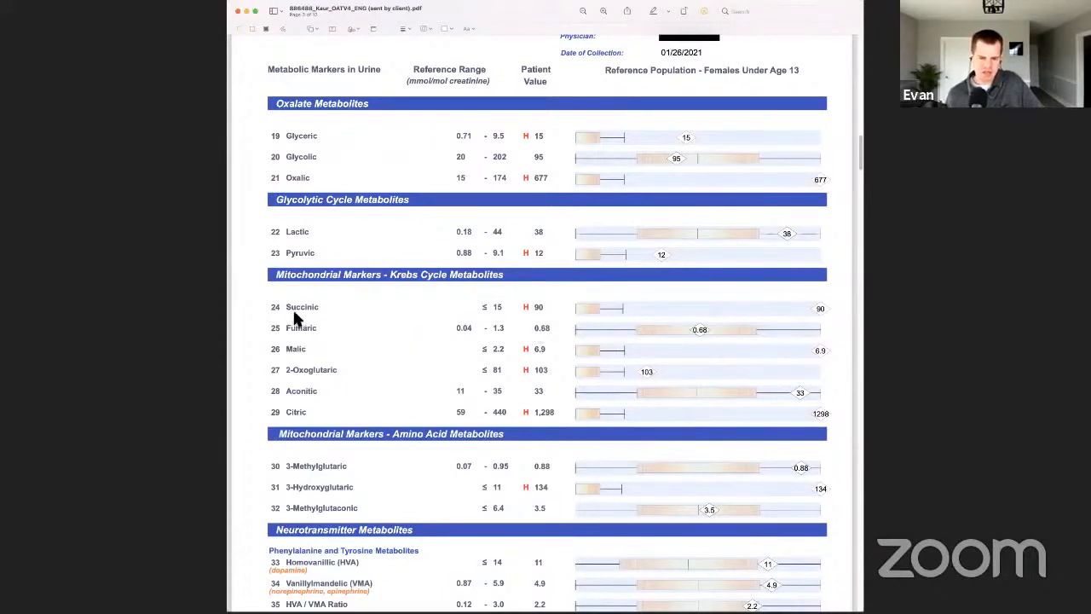
{"action": "mouse_move", "coordinate": [477, 313]}
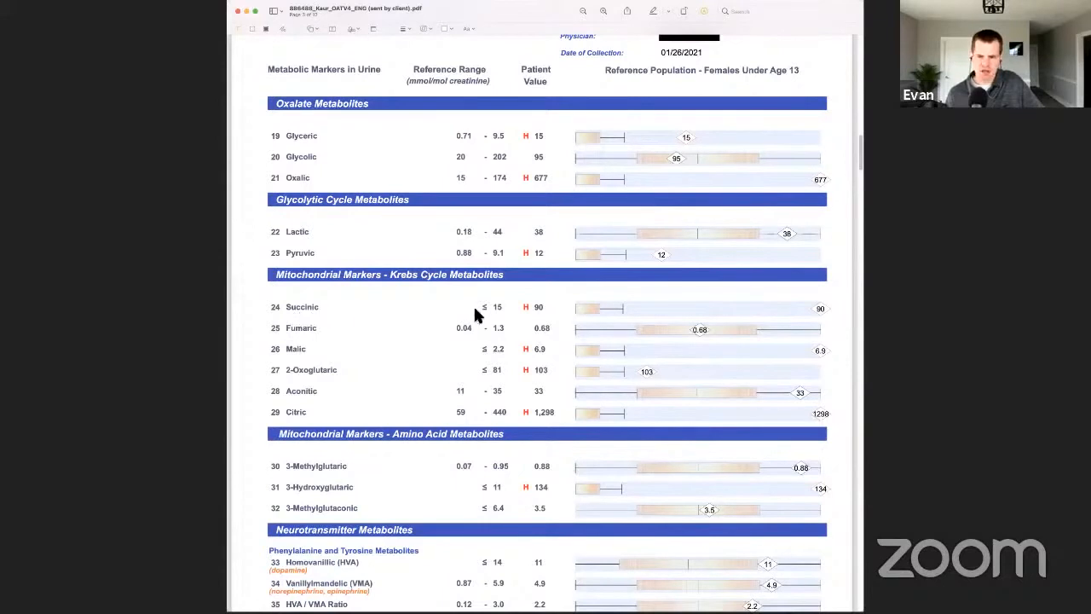
{"action": "mouse_move", "coordinate": [511, 309]}
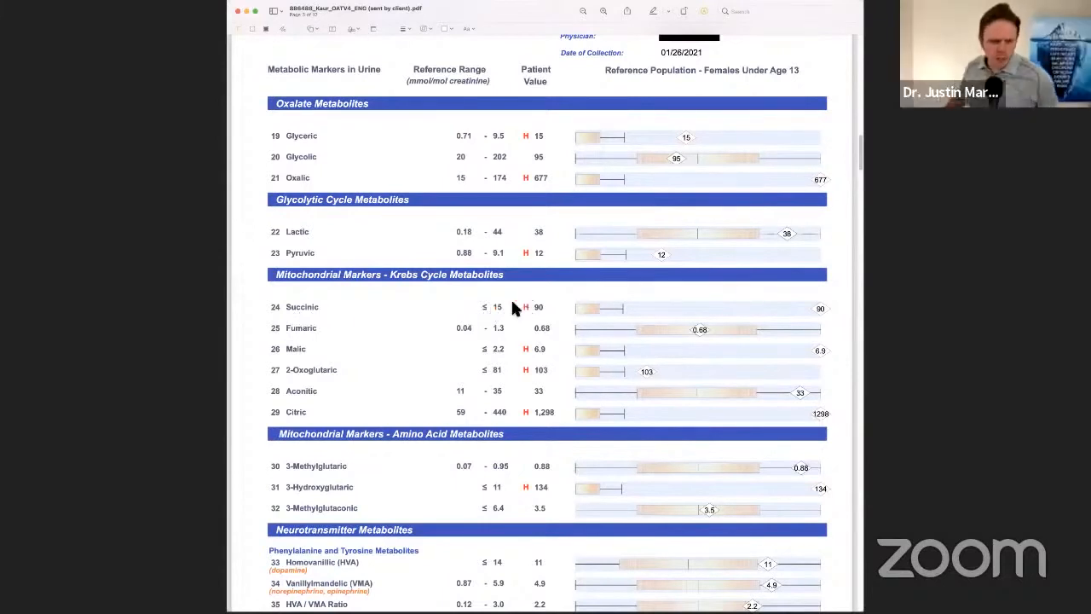
{"action": "mouse_move", "coordinate": [249, 186]}
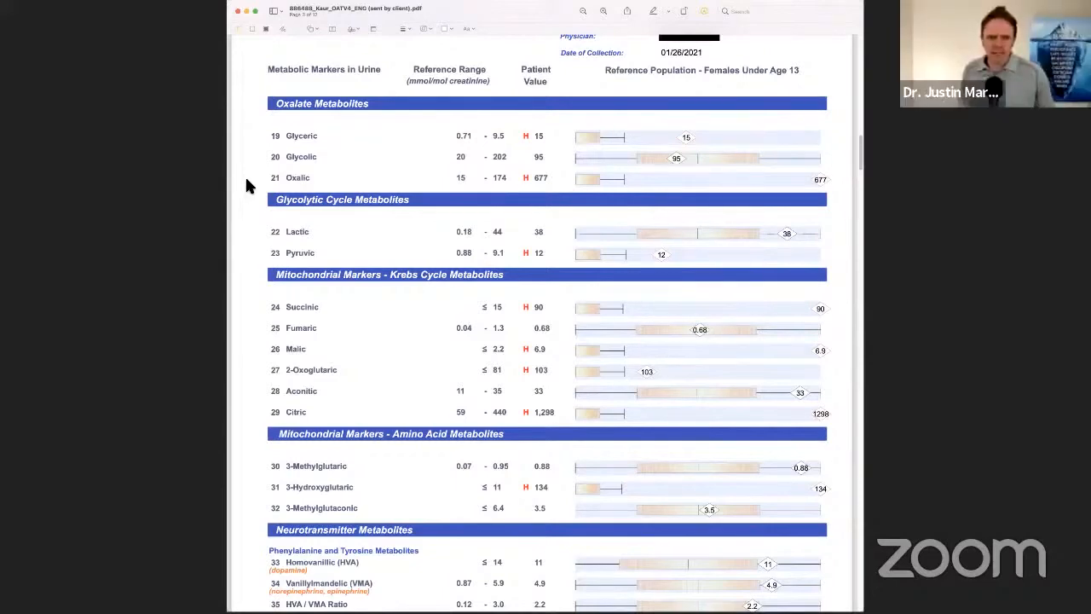
{"action": "scroll", "scroll_direction": "down", "scroll_amount": 3}
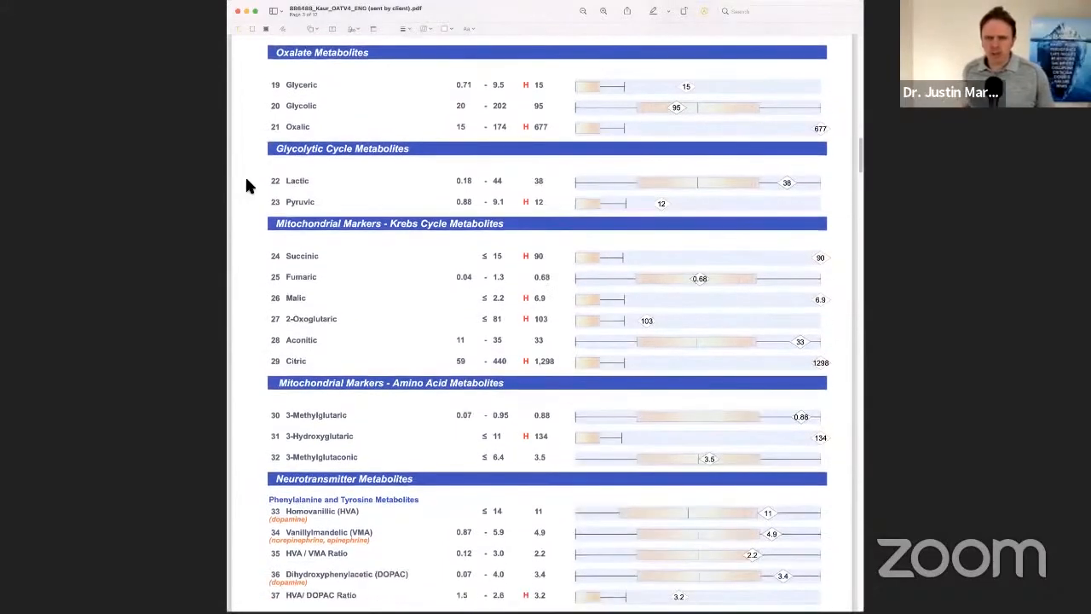
{"action": "scroll", "scroll_direction": "down", "scroll_amount": 3}
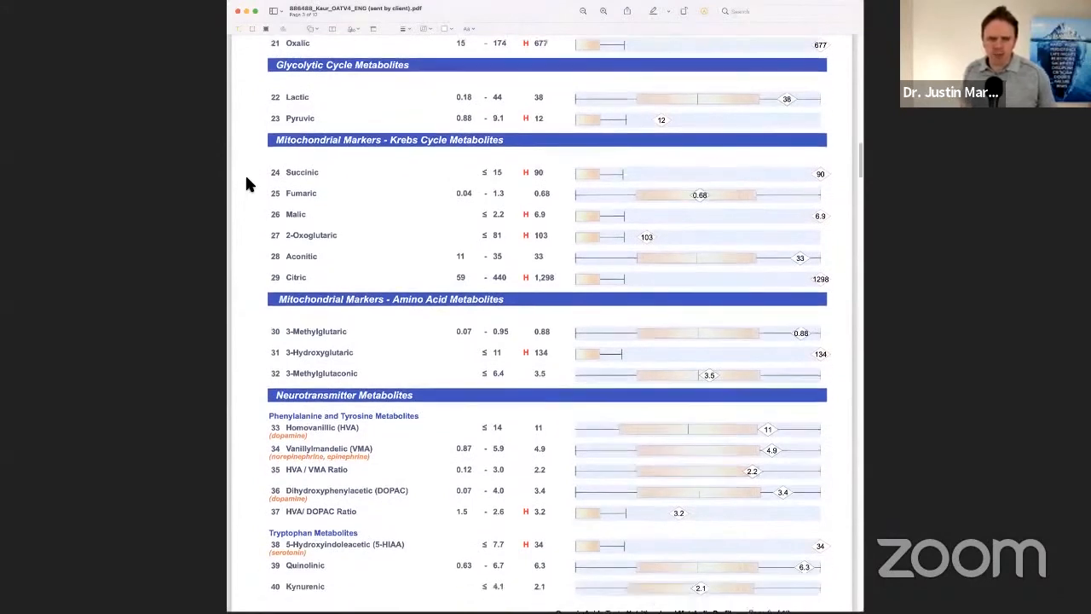
{"action": "scroll", "scroll_direction": "down", "scroll_amount": 3}
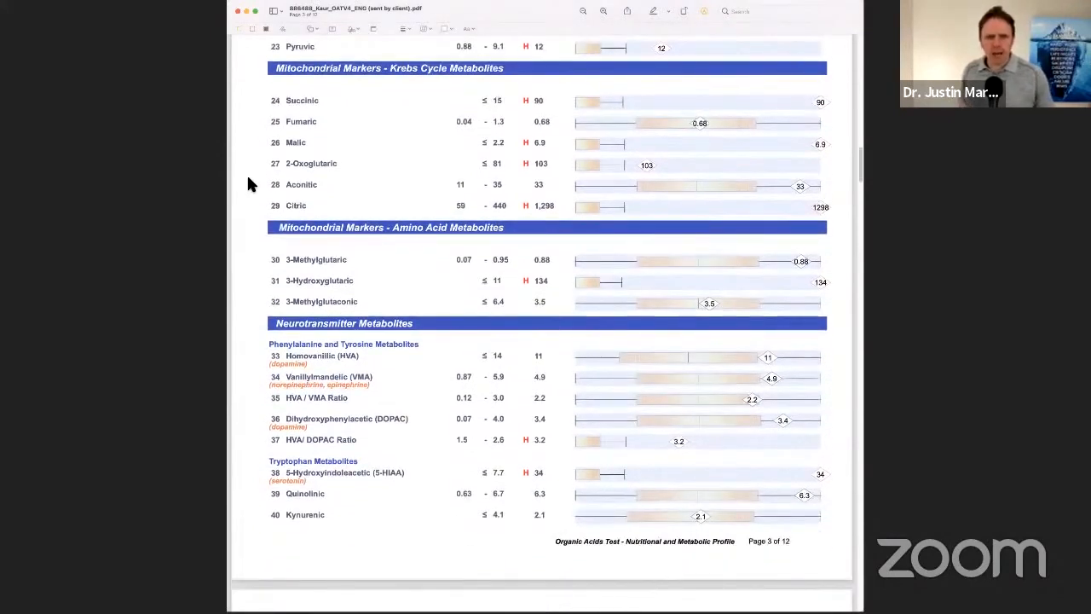